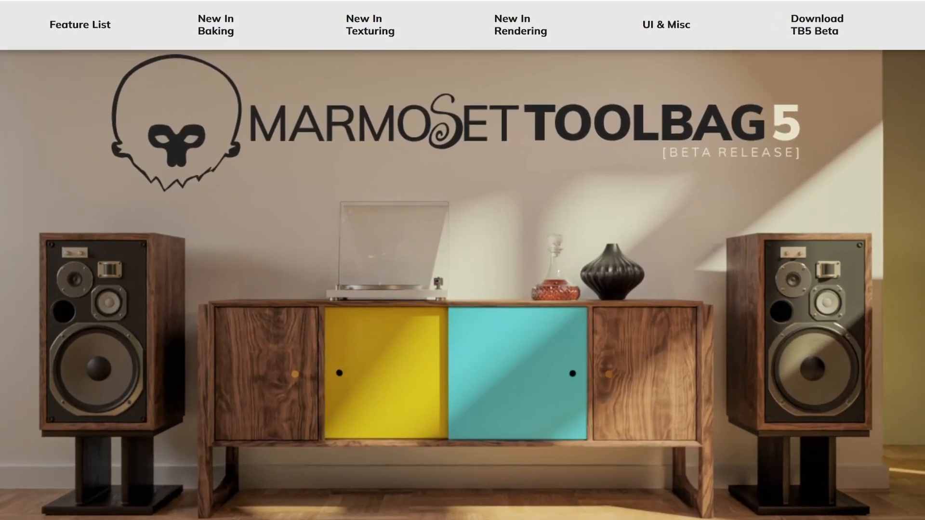
# Present the red-and-black Hoover render and nudge the Bevel Width slider wider.
pyautogui.scroll(-3)
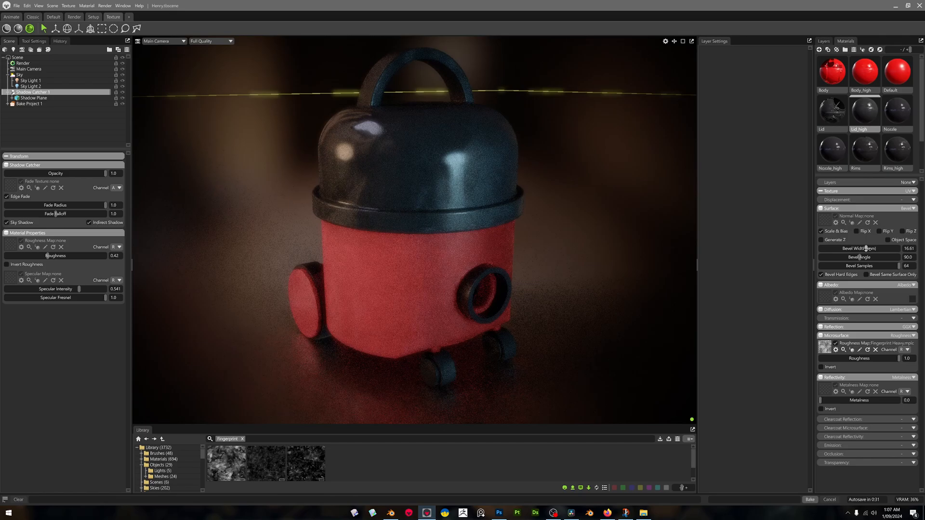
pyautogui.moveTo(873, 249); pyautogui.dragTo(885, 248)
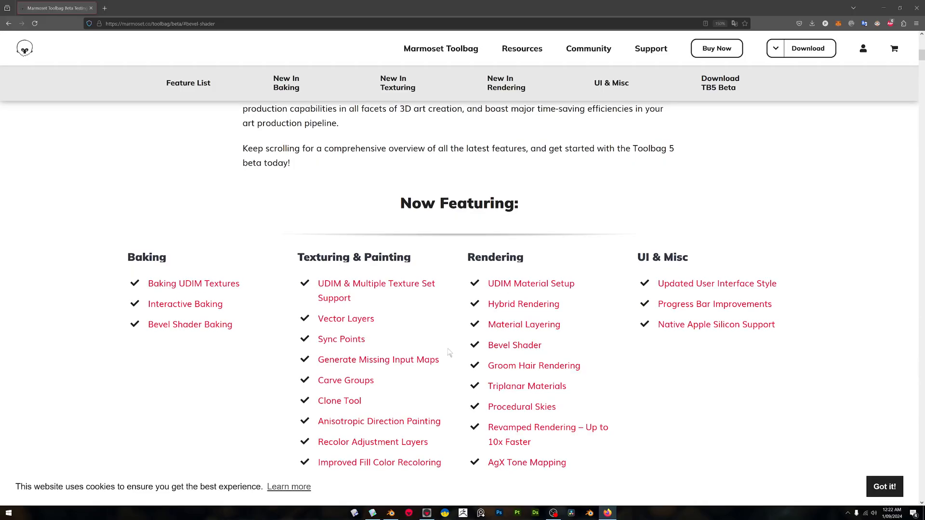
# Scroll the Toolbag 5 beta page and jump to the Interactive Baking section.
pyautogui.scroll(3)
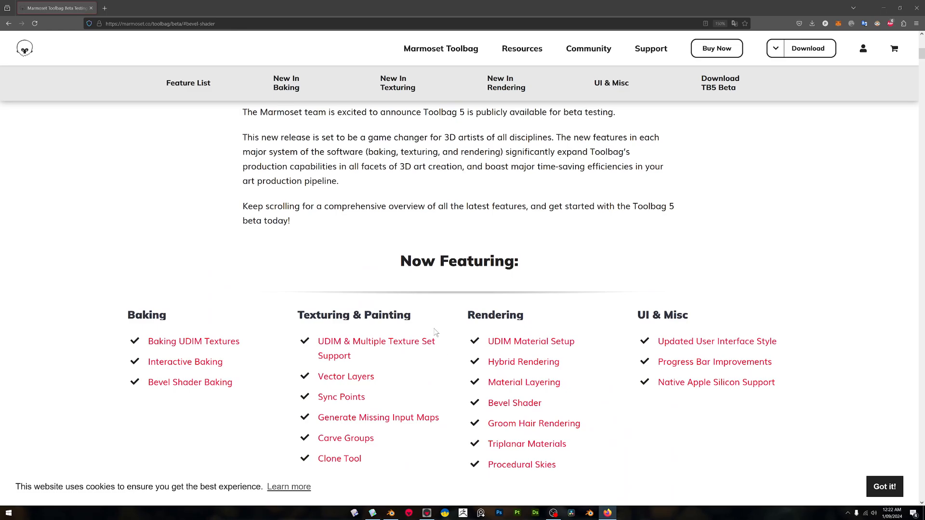
pyautogui.moveTo(424, 282)
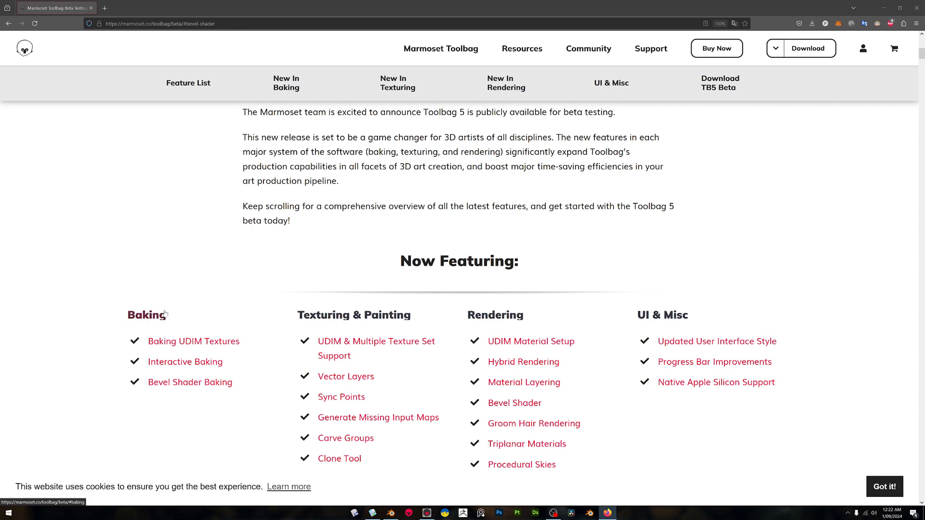
pyautogui.moveTo(229, 271)
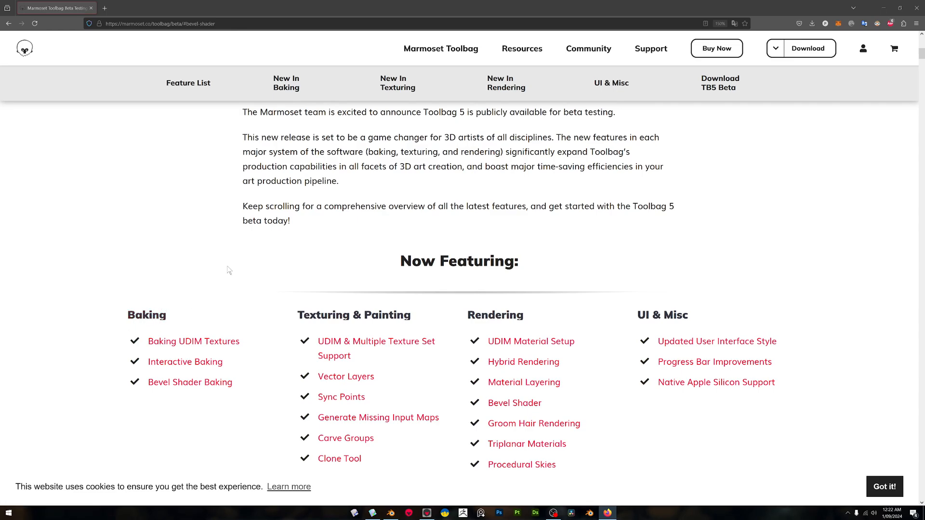
pyautogui.moveTo(302, 255)
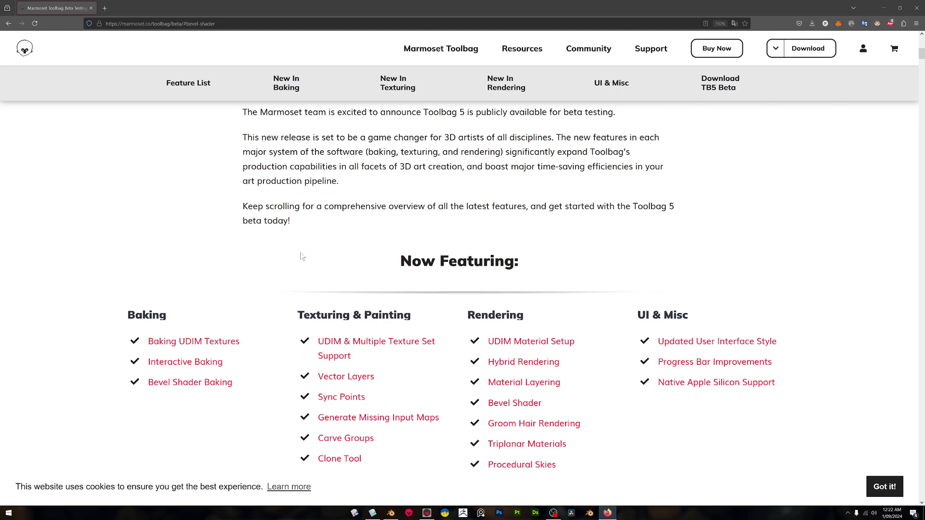
pyautogui.moveTo(286, 256)
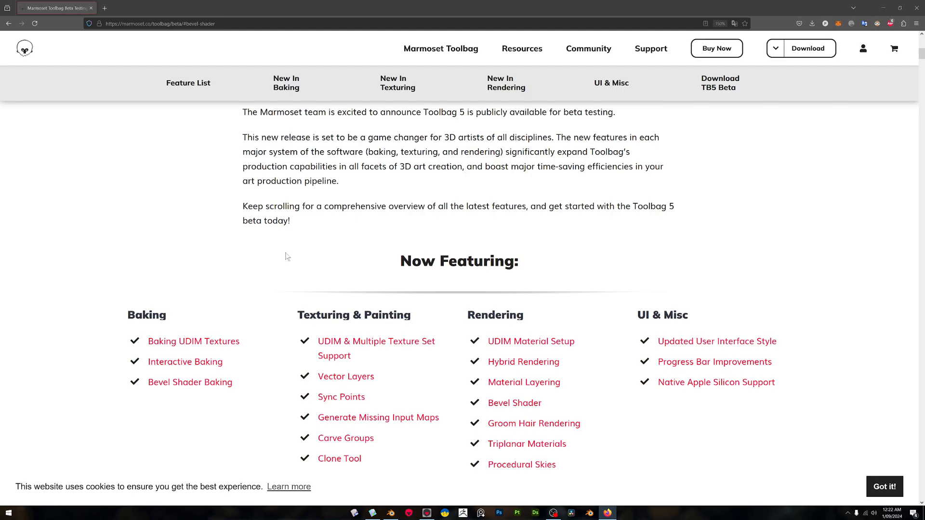
pyautogui.click(185, 362)
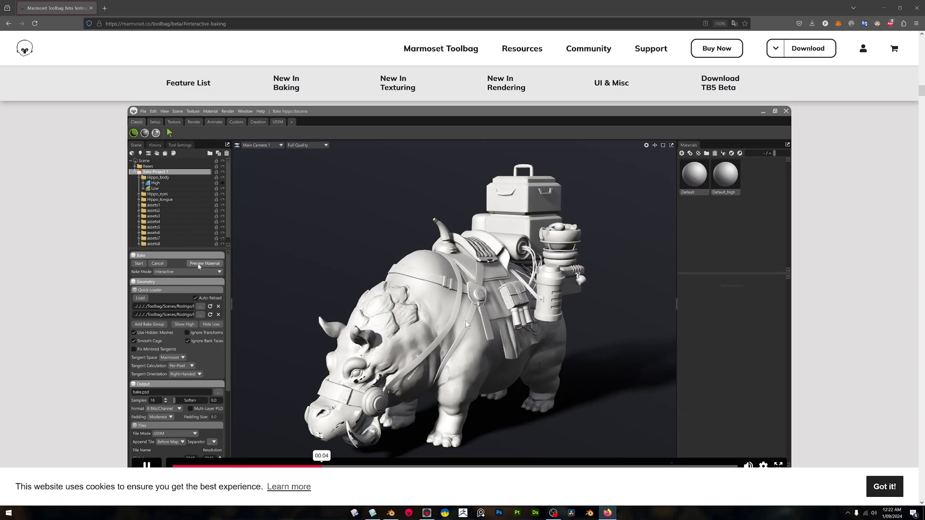
# Play the interactive baking demo video, then jump to the Bevel Shader section.
pyautogui.click(307, 145)
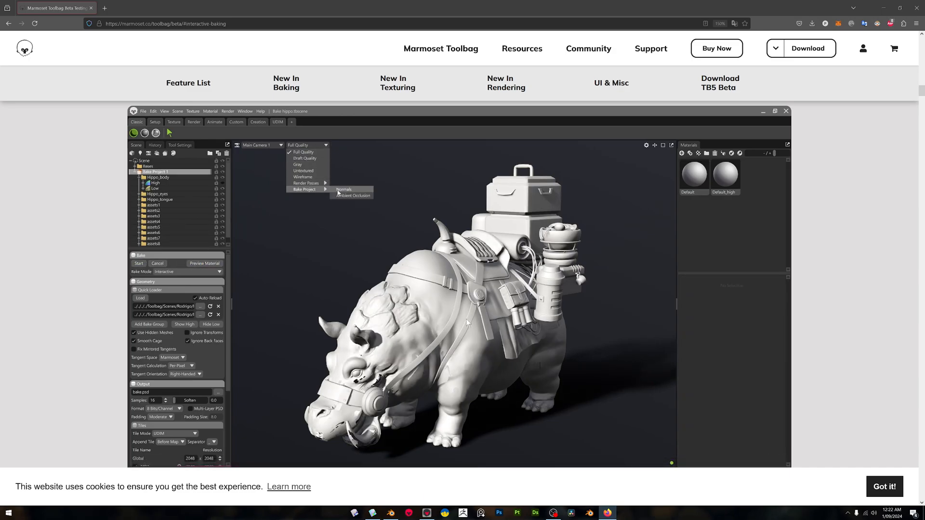
pyautogui.click(351, 195)
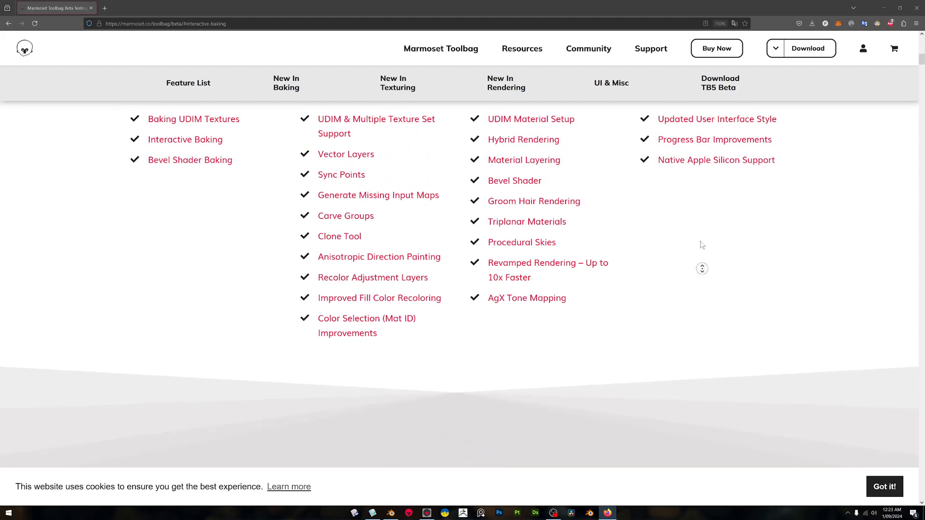
pyautogui.scroll(3)
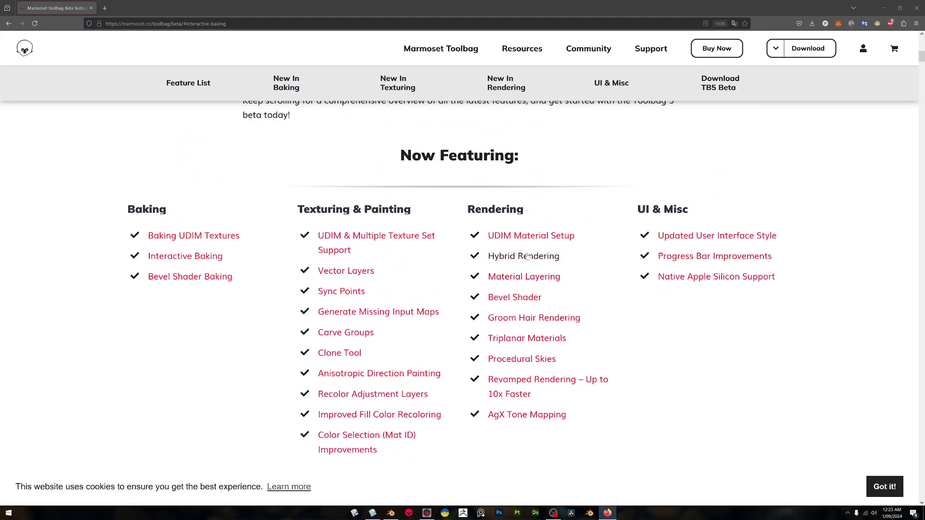
pyautogui.click(514, 297)
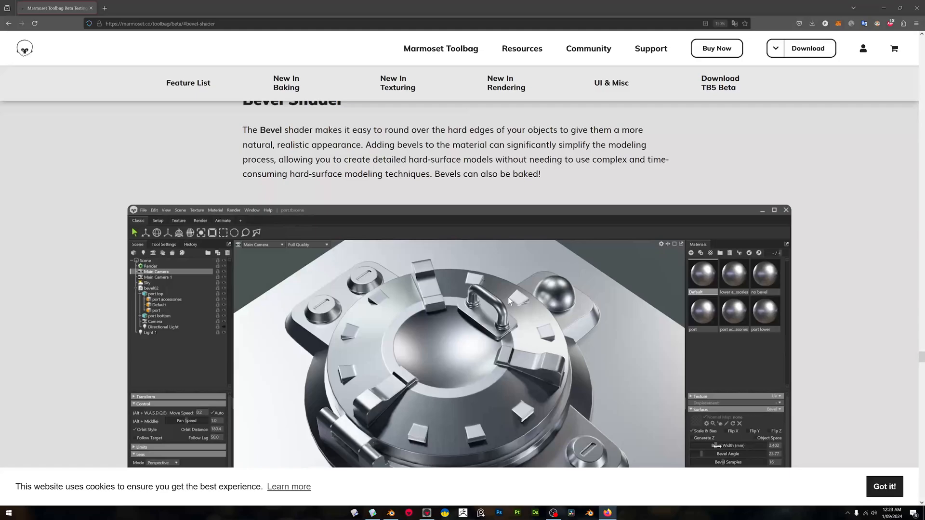
pyautogui.scroll(-3)
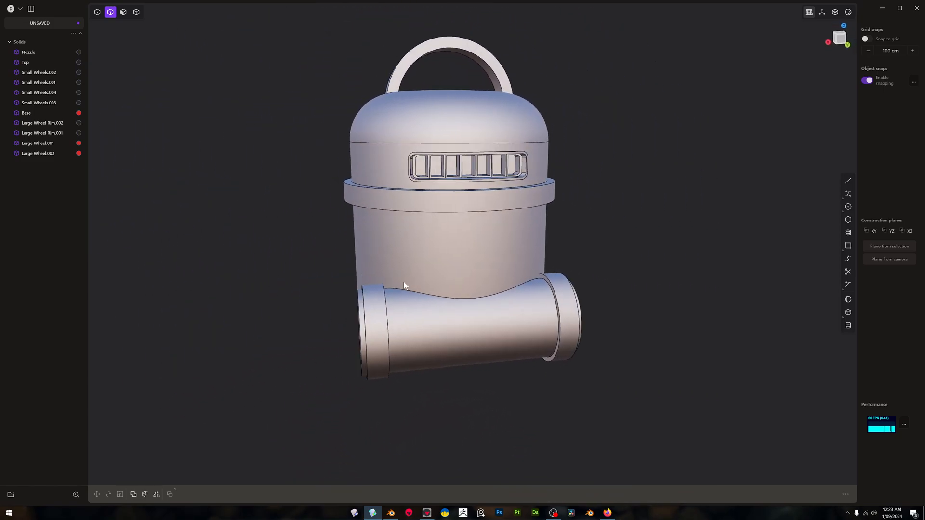
# Orbit the high-poly Hoover in Plasticity to inspect its top, handle, nozzle and wheels.
pyautogui.moveTo(405, 286); pyautogui.dragTo(509, 341)
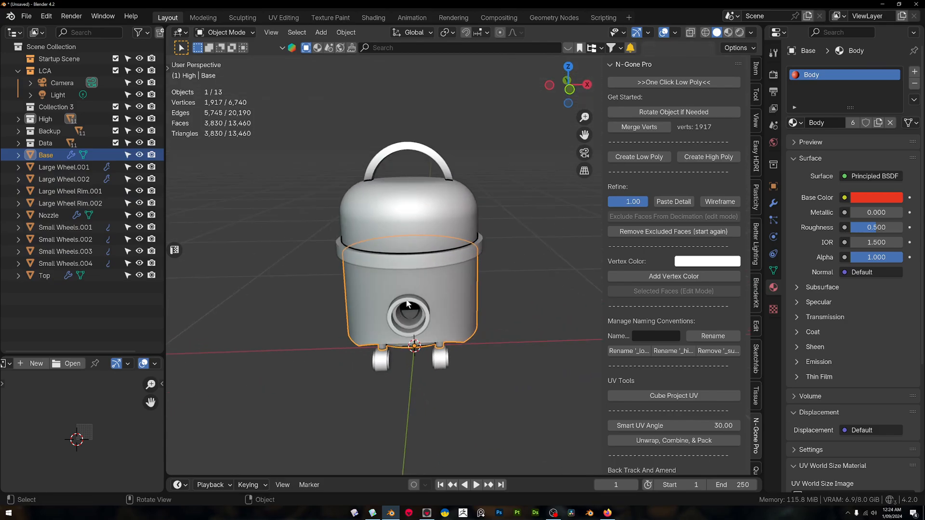
# Inspect the Base and Small Wheels.001 materials in Blender: Body and Lid.
pyautogui.click(65, 227)
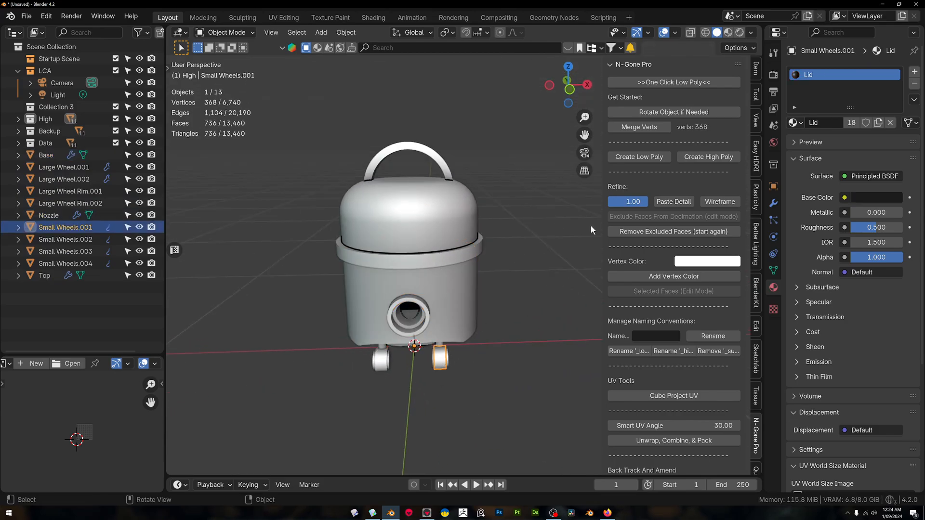
pyautogui.click(65, 240)
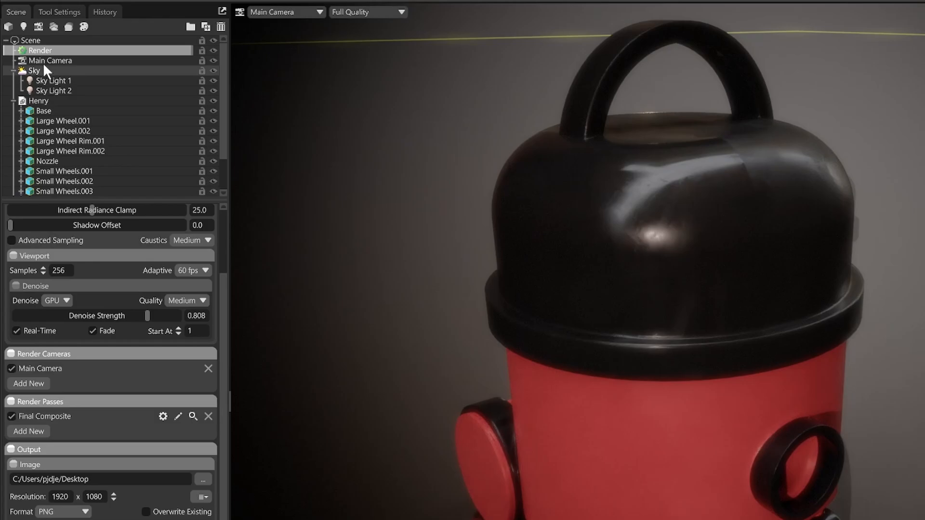
# Select the Henry model and Base, then set the Render lighting mode to Raster.
pyautogui.click(37, 100)
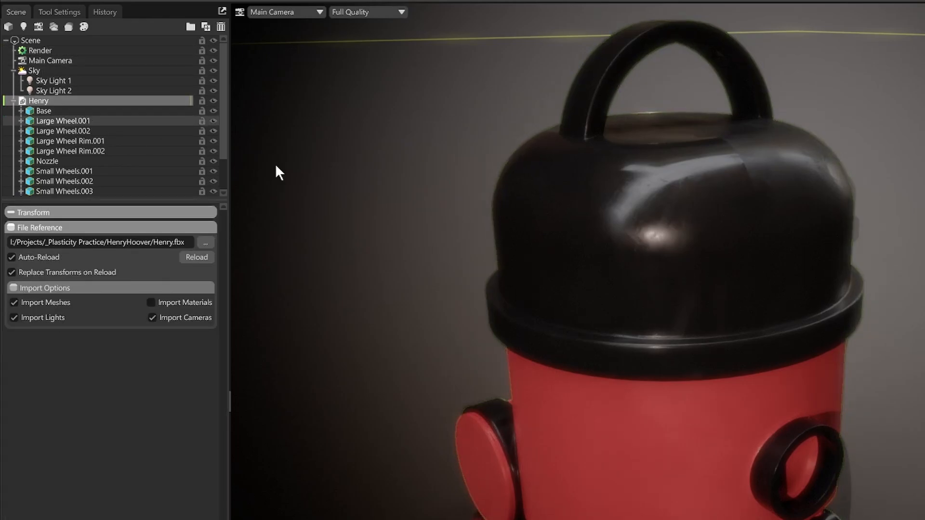
pyautogui.click(43, 111)
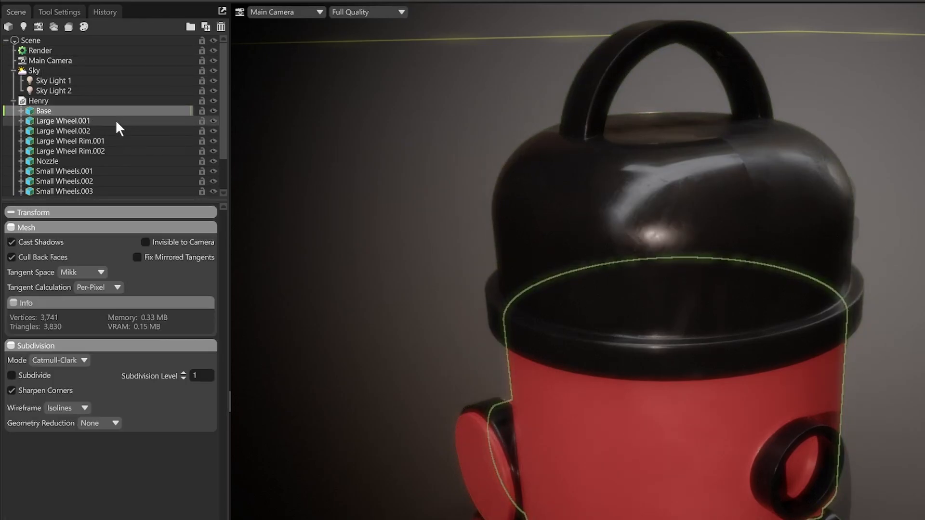
pyautogui.click(45, 161)
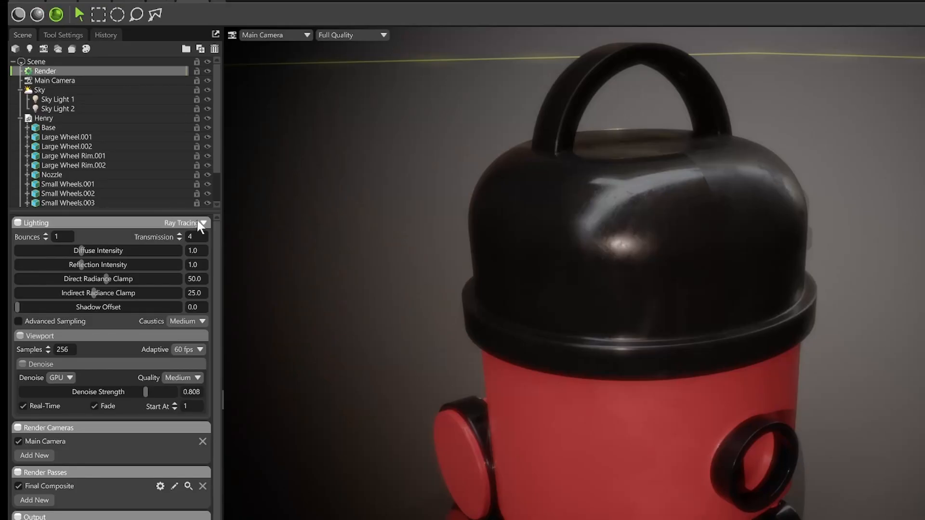
pyautogui.click(207, 223)
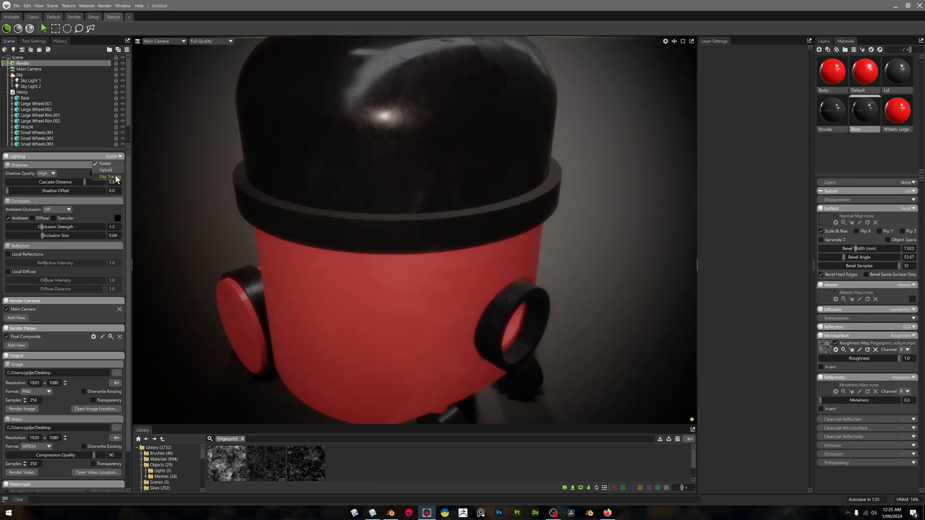
# Return lighting to ray tracing and set the Body surface to Normals.
pyautogui.click(110, 176)
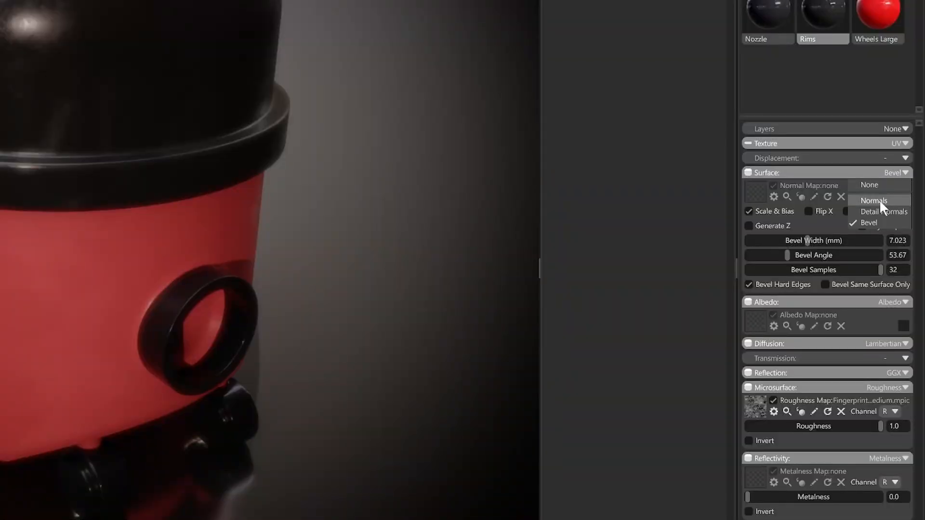
pyautogui.click(873, 201)
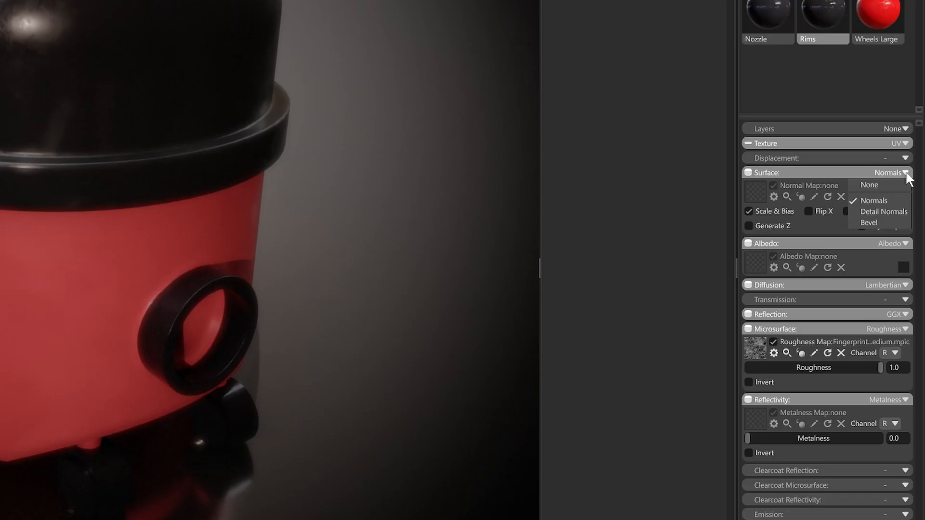
pyautogui.click(869, 223)
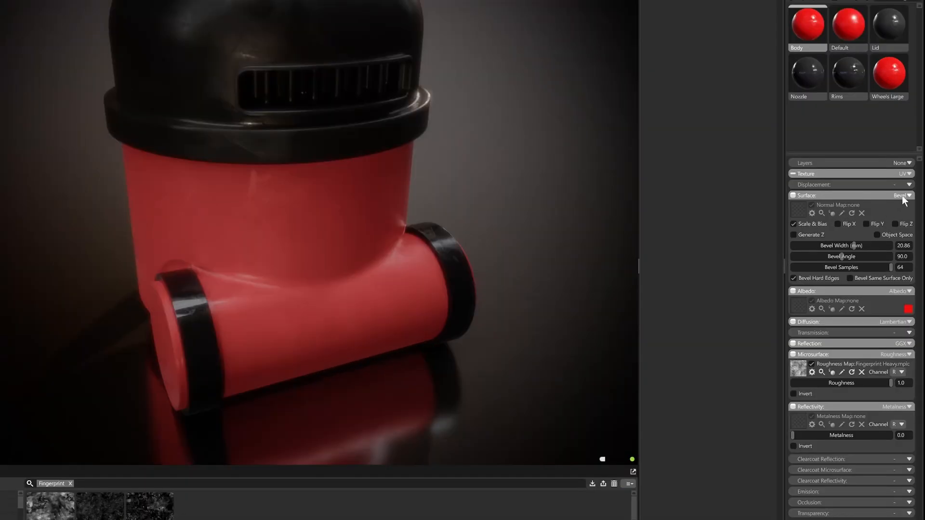
# Switch the Body surface to the Bevel shader and widen the bevel to about 18 mm.
pyautogui.click(909, 196)
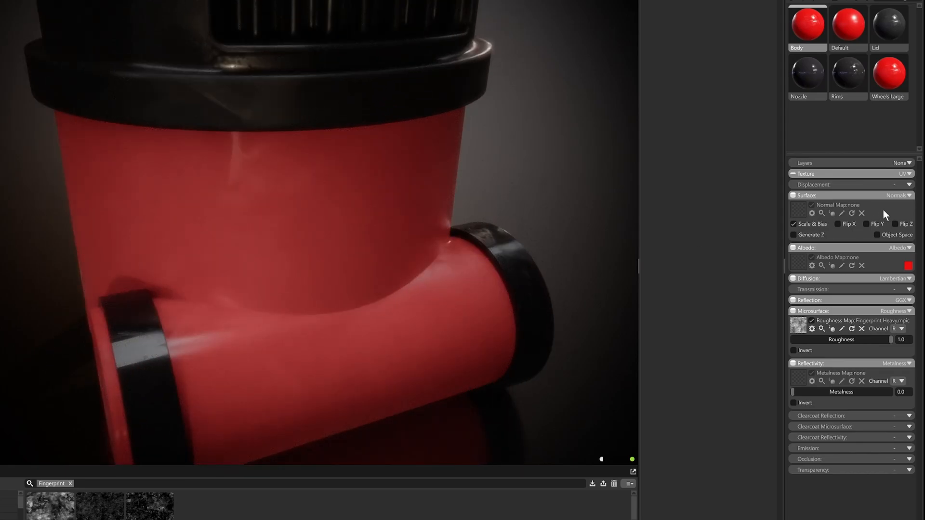
pyautogui.click(908, 196)
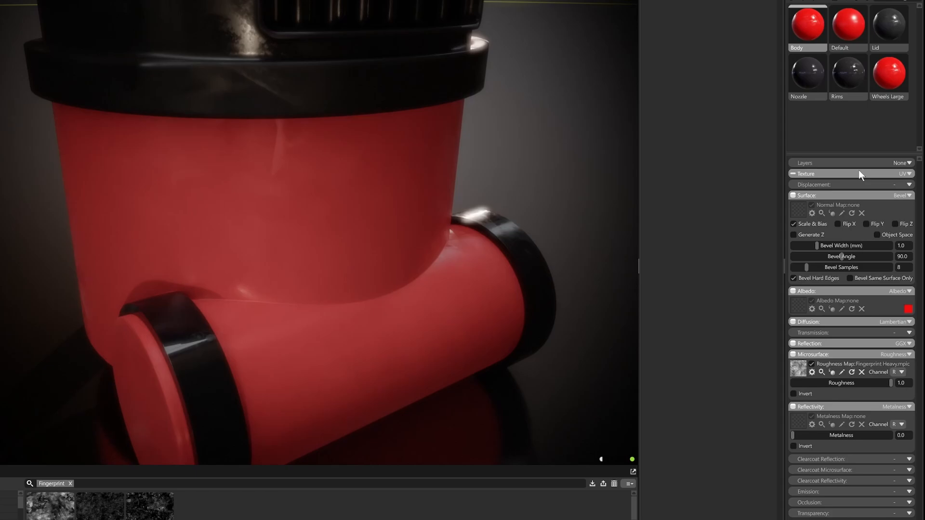
pyautogui.moveTo(418, 231)
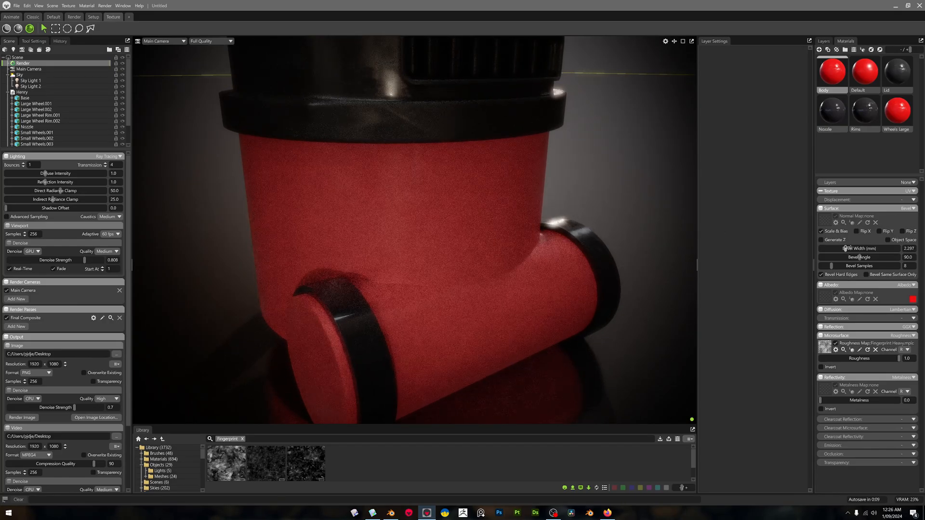
pyautogui.moveTo(861, 247); pyautogui.dragTo(902, 248)
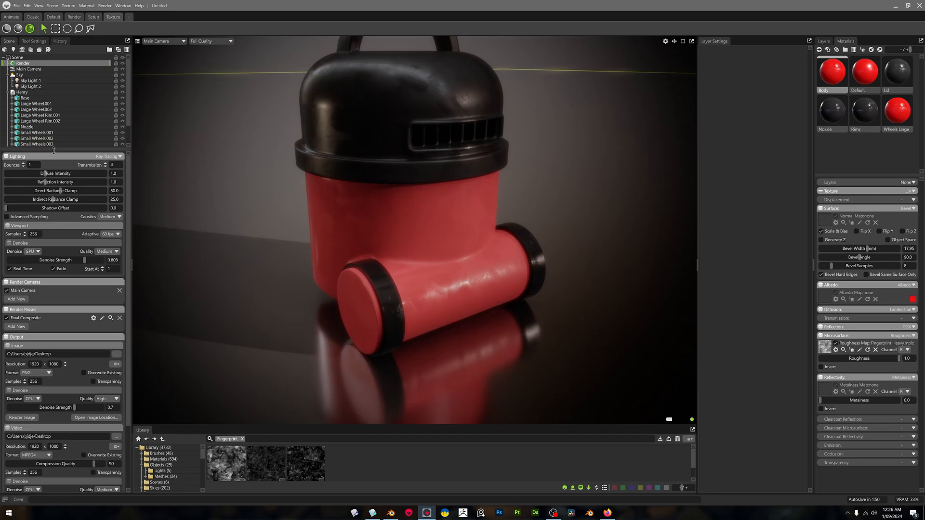
# Create a bake project and save its output file as 'Hoov…' in HenryHoover.
pyautogui.click(22, 92)
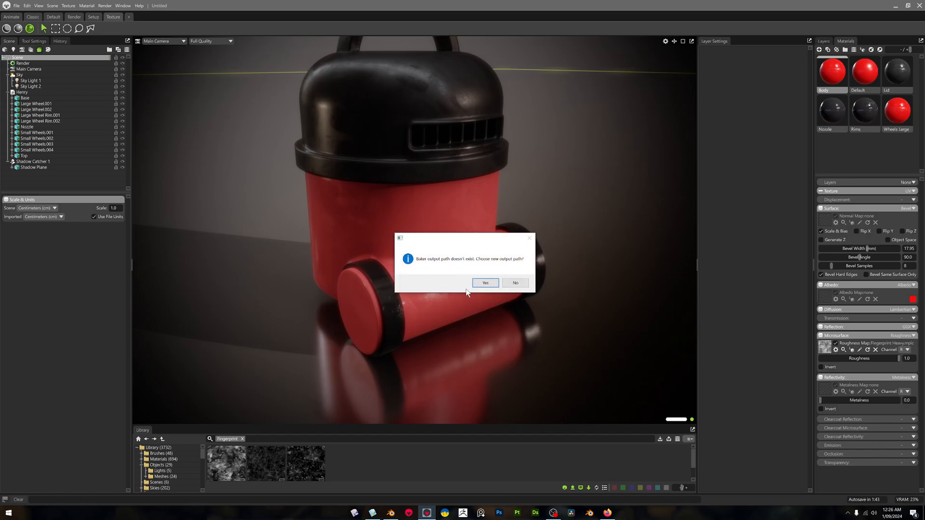
pyautogui.click(485, 282)
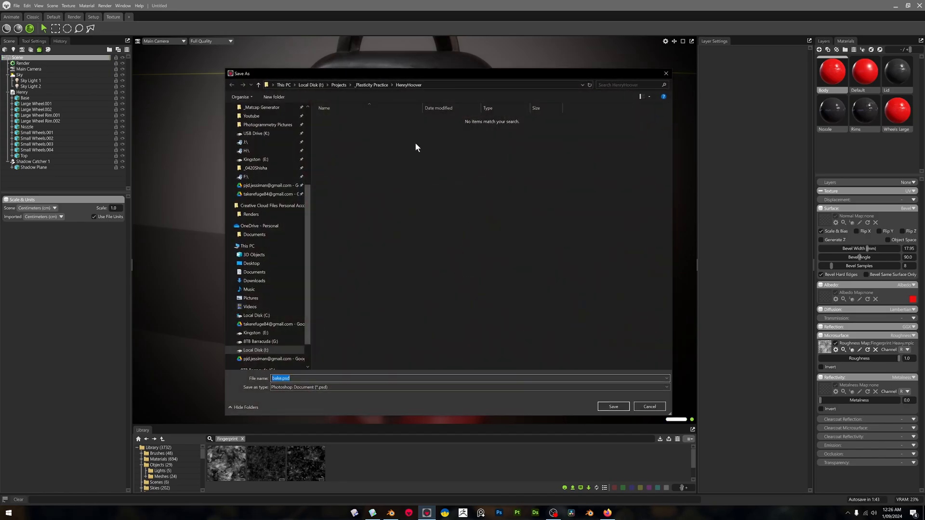
pyautogui.moveTo(315, 265)
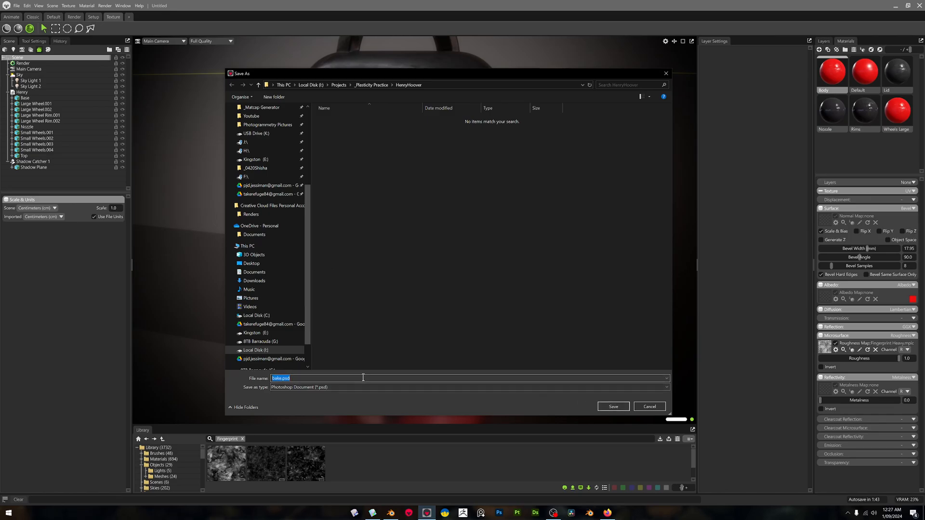
pyautogui.write('Hoov')
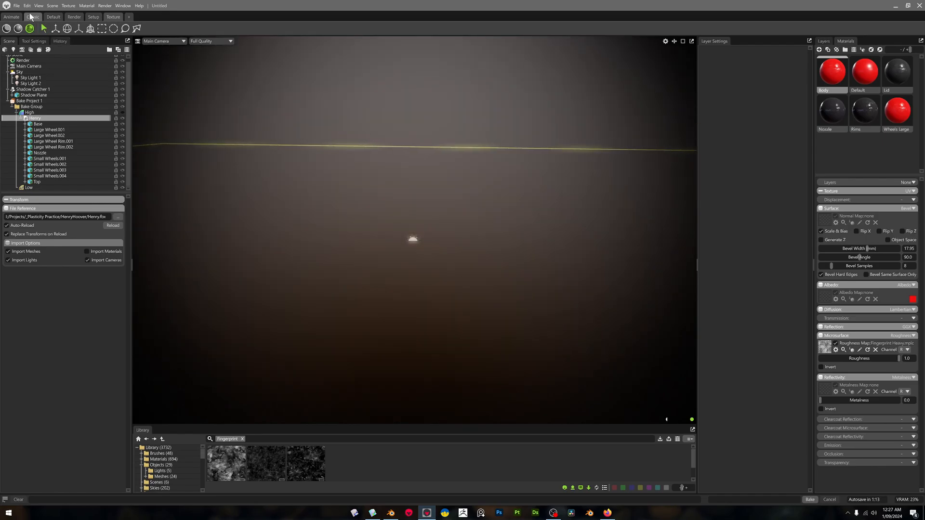
# Import the low-poly Henry model from the File menu into the Low group.
pyautogui.click(21, 7)
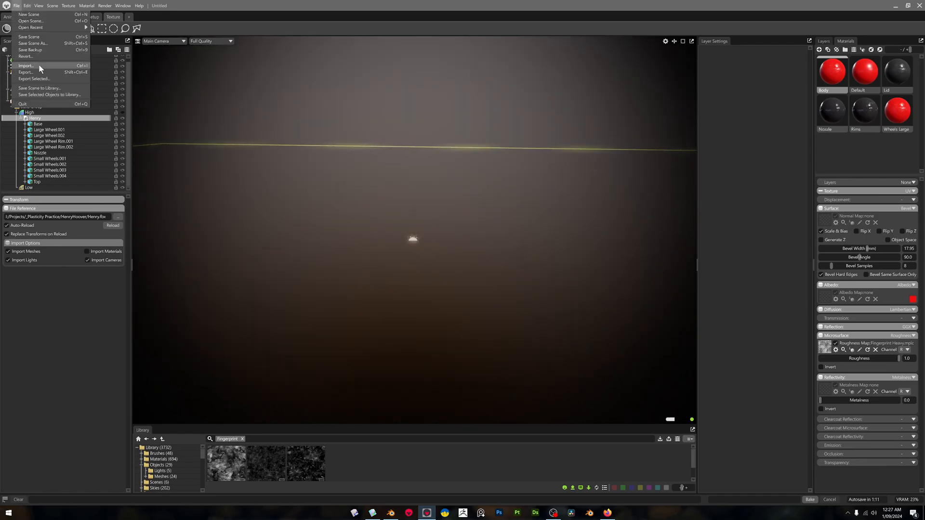
pyautogui.click(27, 65)
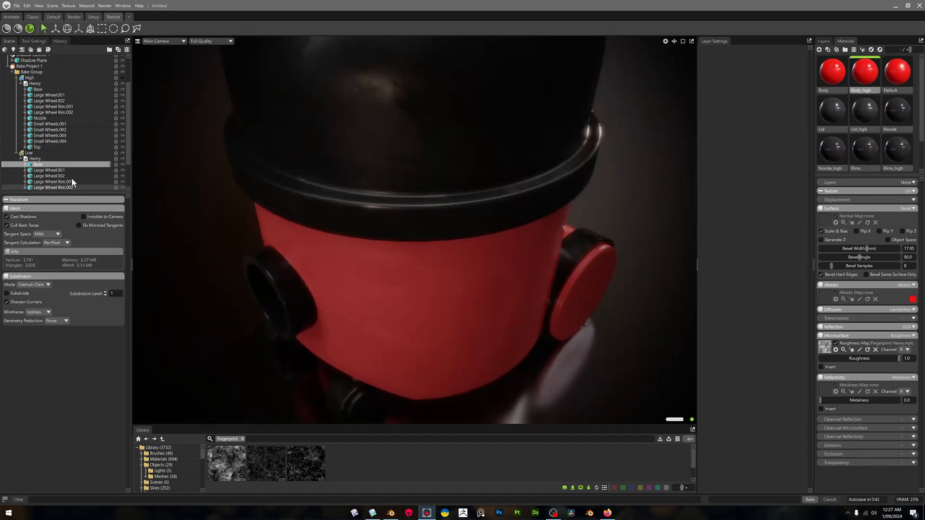
# Select a low-poly mesh and inspect its Body material's surface setting.
pyautogui.click(34, 170)
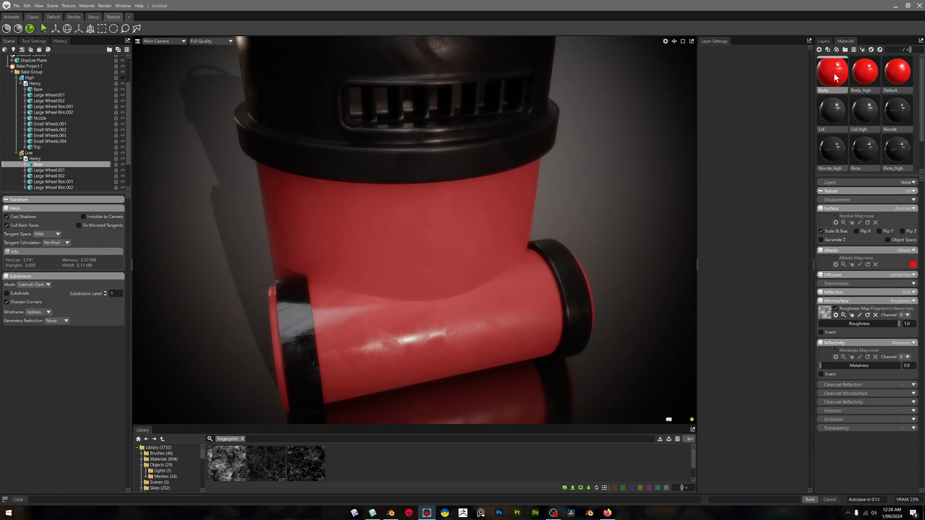
pyautogui.click(896, 71)
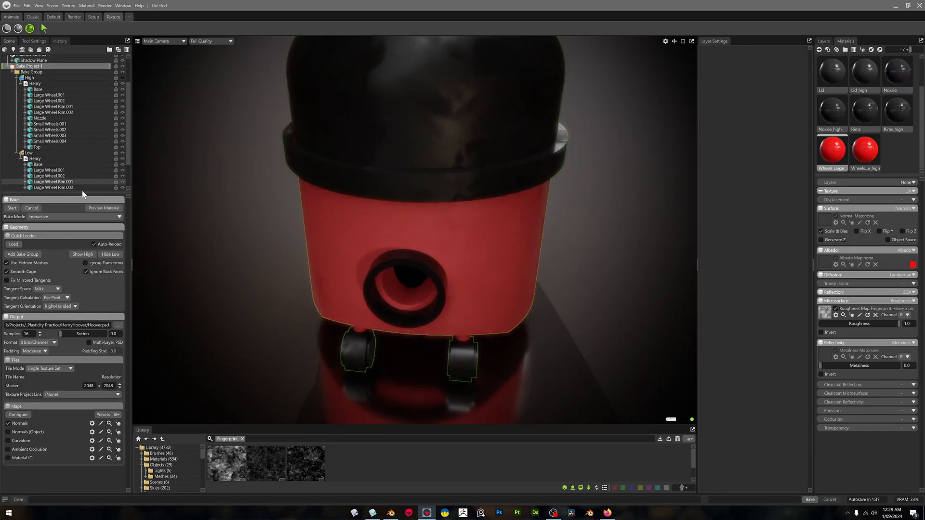
# Set the bake's Tile Mode to Multiple Texture Sets, one set per material.
pyautogui.click(103, 208)
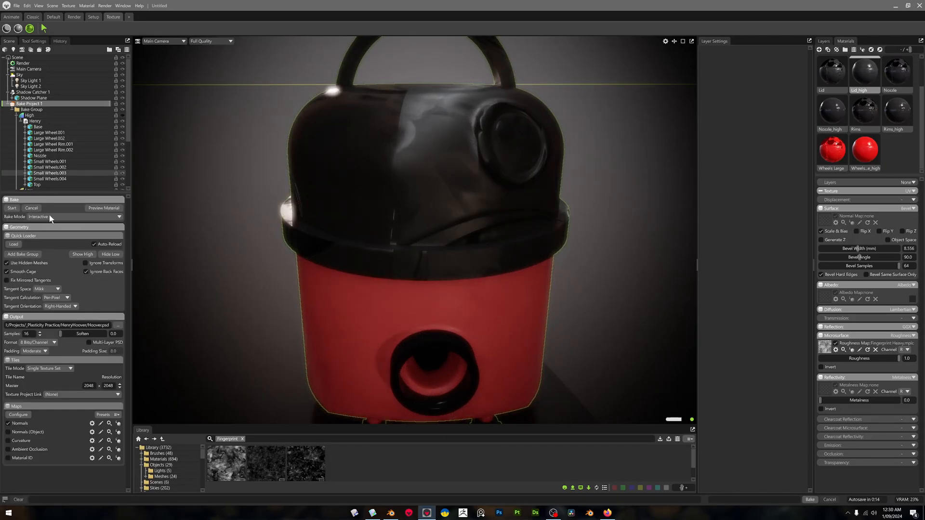
pyautogui.click(48, 368)
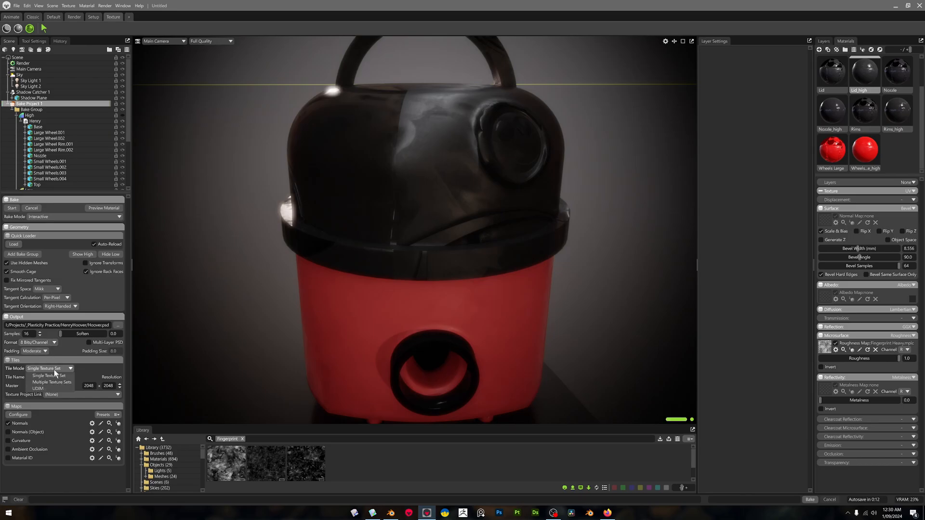
pyautogui.click(52, 382)
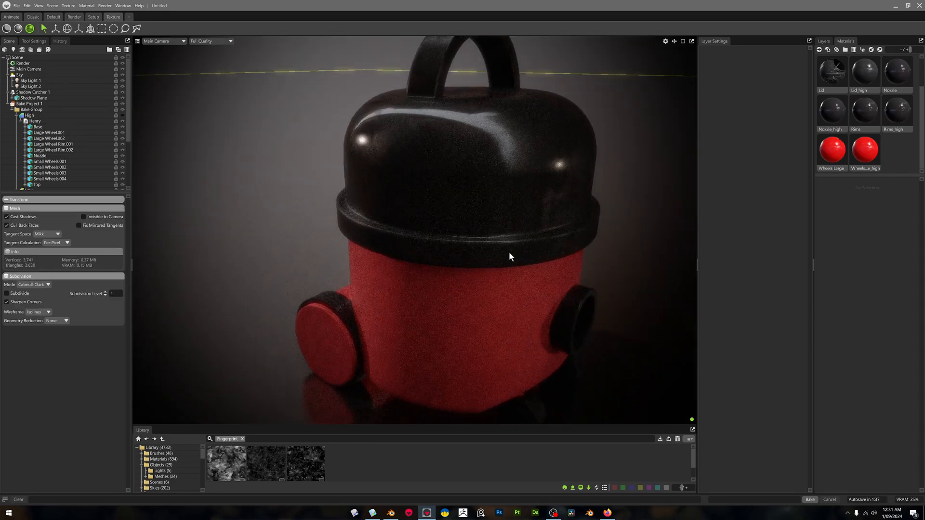
# Bake the five normal maps while orbiting the Hoover to inspect the large wheels.
pyautogui.moveTo(510, 257); pyautogui.dragTo(390, 284)
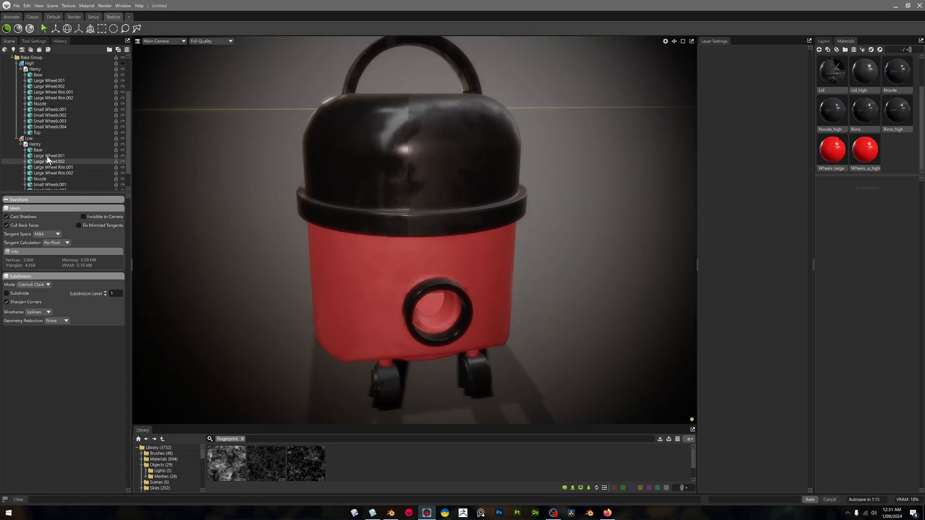
pyautogui.click(29, 138)
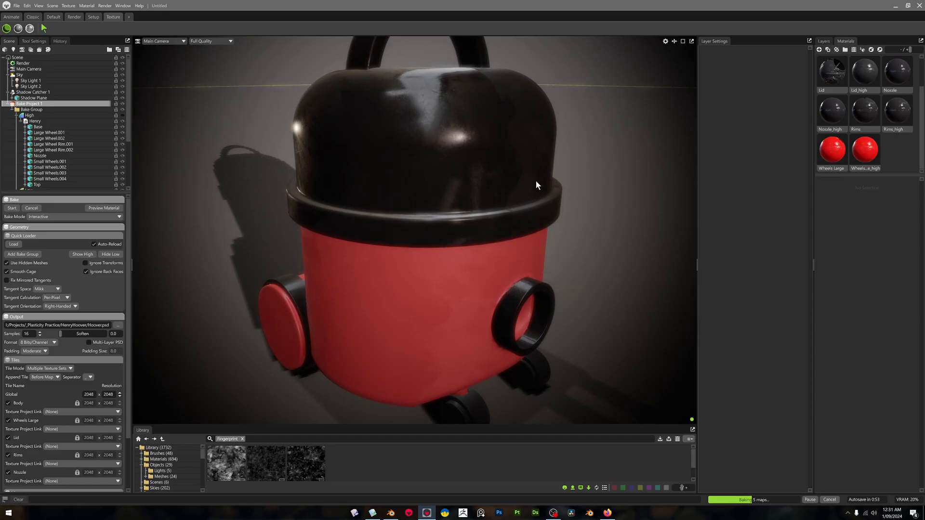
pyautogui.moveTo(537, 185); pyautogui.dragTo(585, 181)
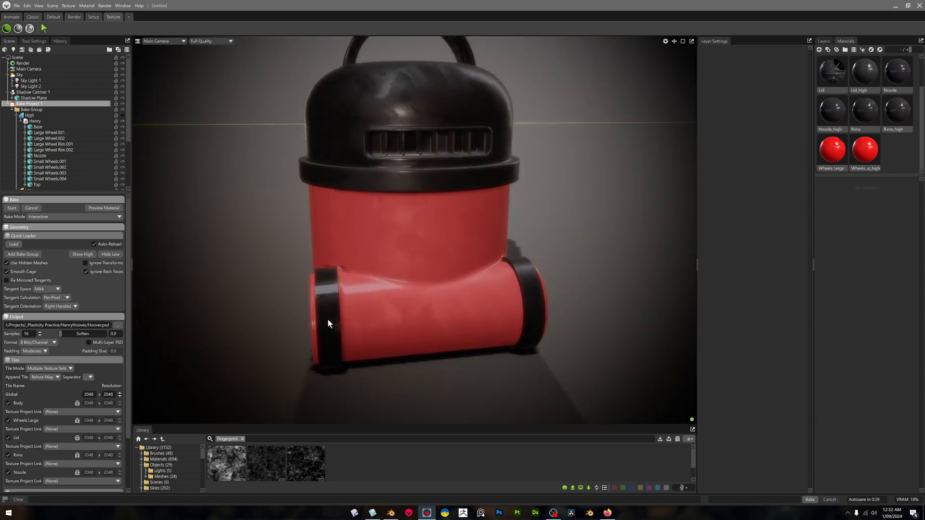
pyautogui.moveTo(331, 323); pyautogui.dragTo(398, 279)
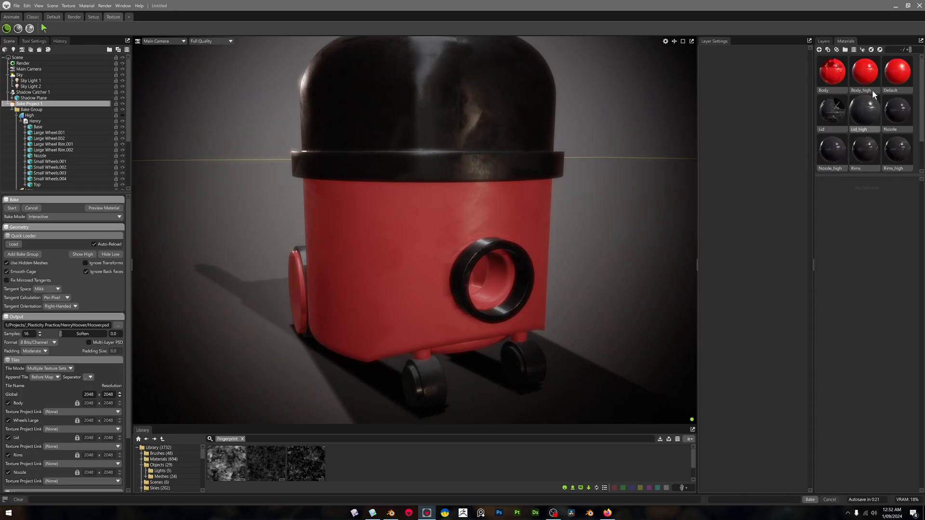
# Check Body's baked normal map, then raise Body_high's bevel width to about 17 mm.
pyautogui.click(864, 73)
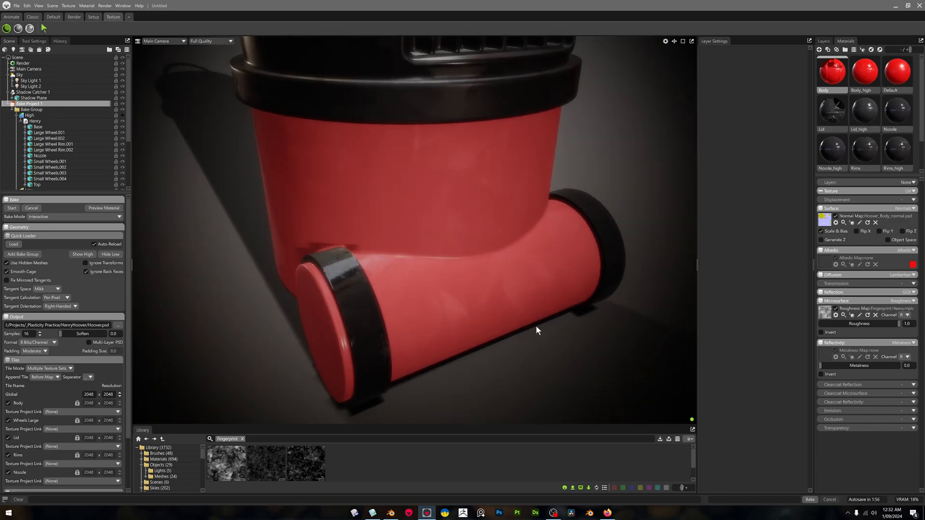
pyautogui.click(864, 73)
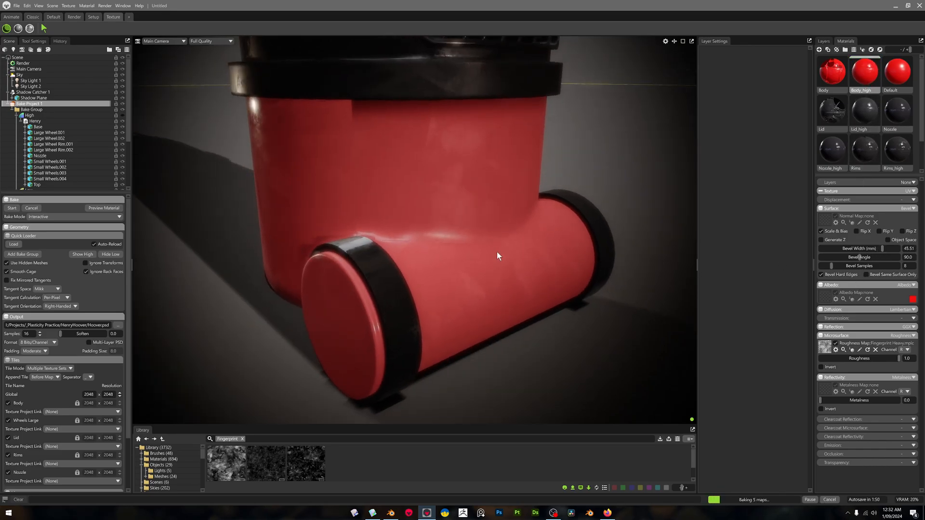
pyautogui.moveTo(497, 255); pyautogui.dragTo(472, 270)
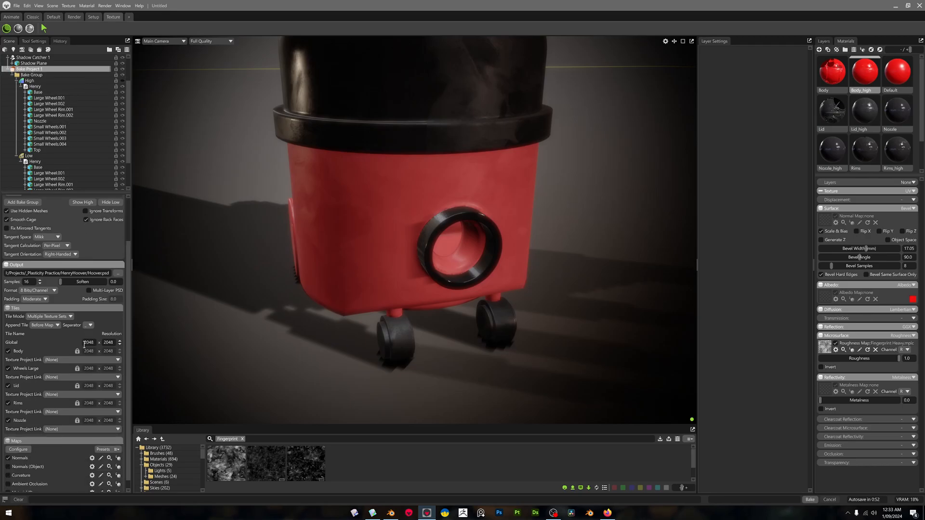
# Add Ambient Occlusion to the baked maps, making 10 maps in total.
pyautogui.click(810, 501)
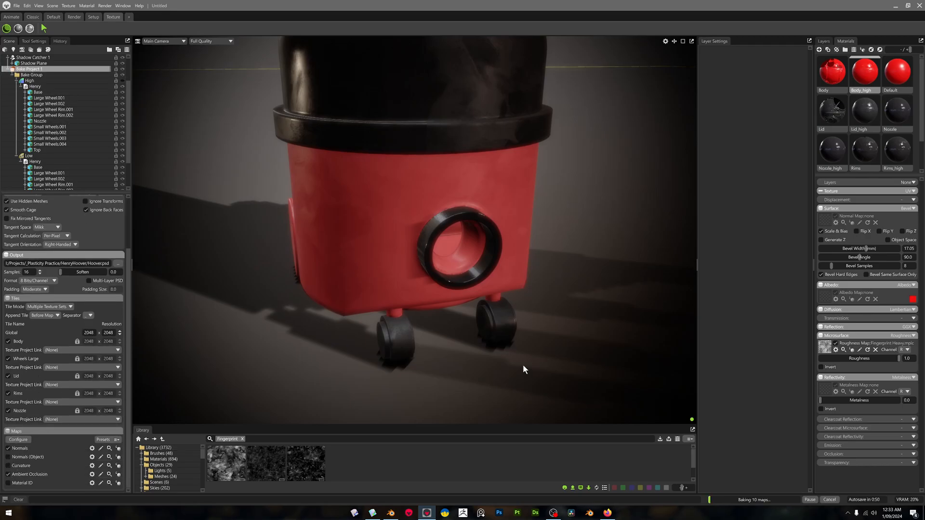